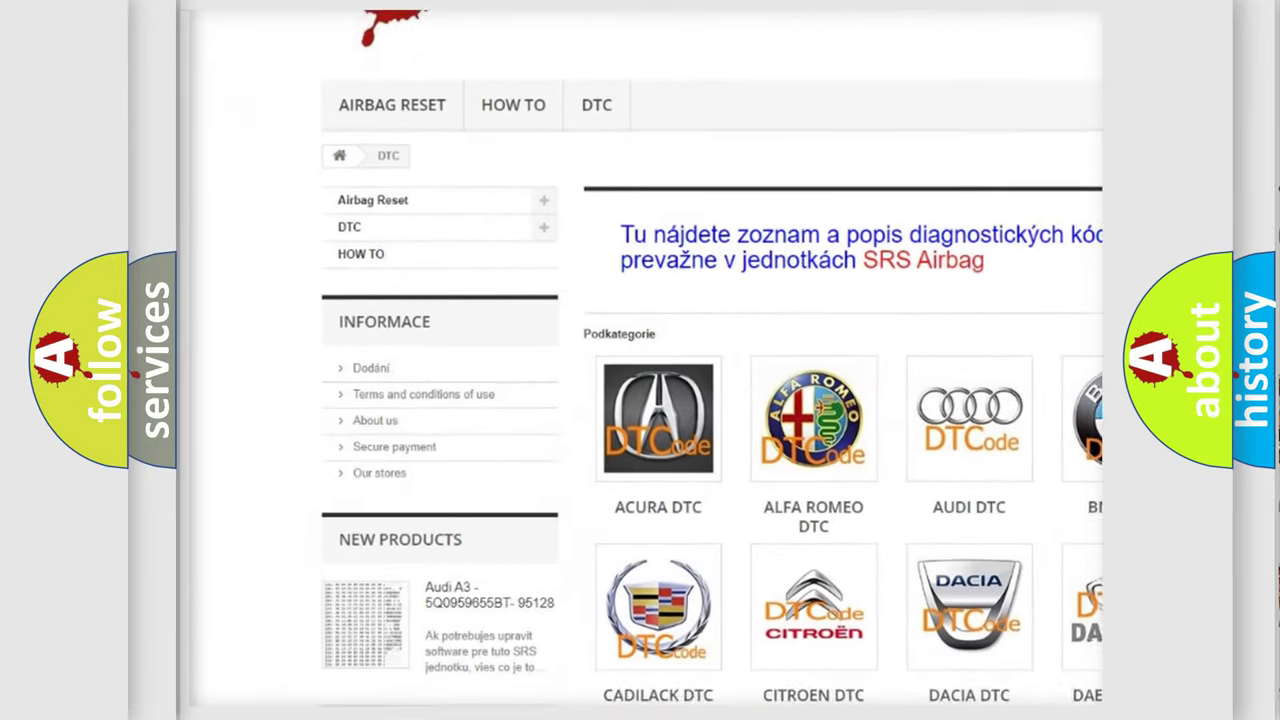
scroll(down, 3)
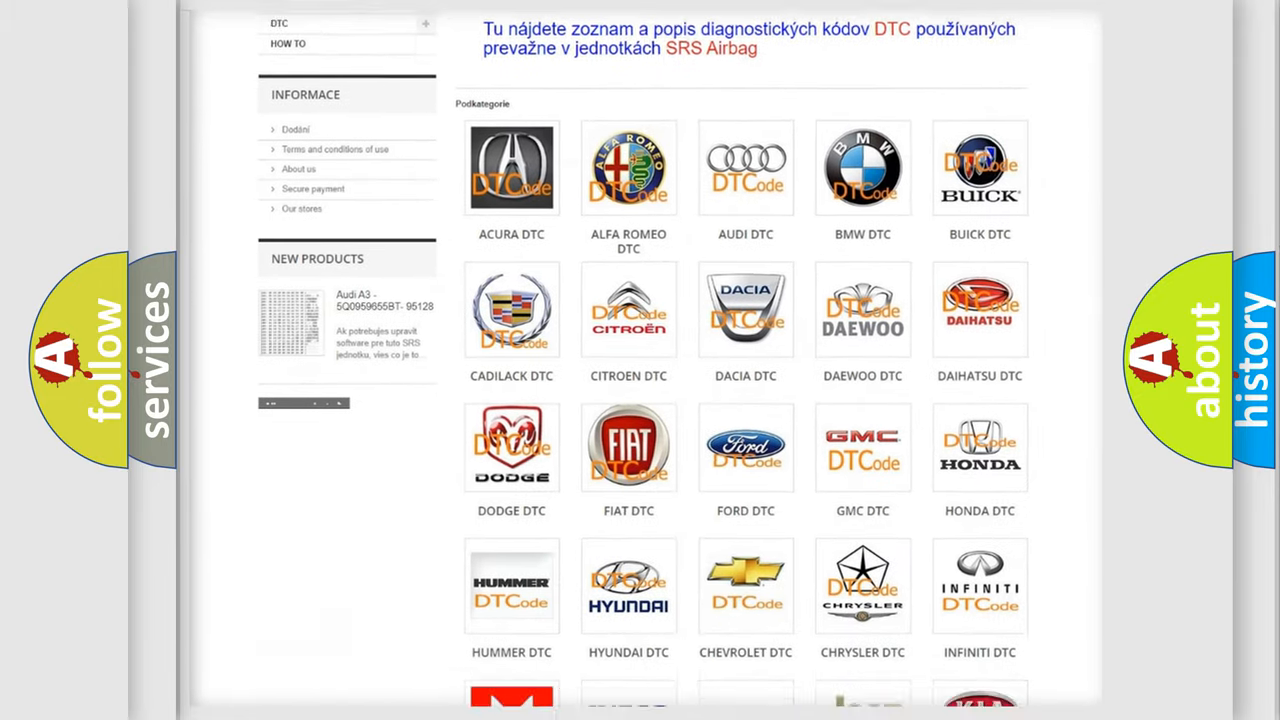
scroll(down, 3)
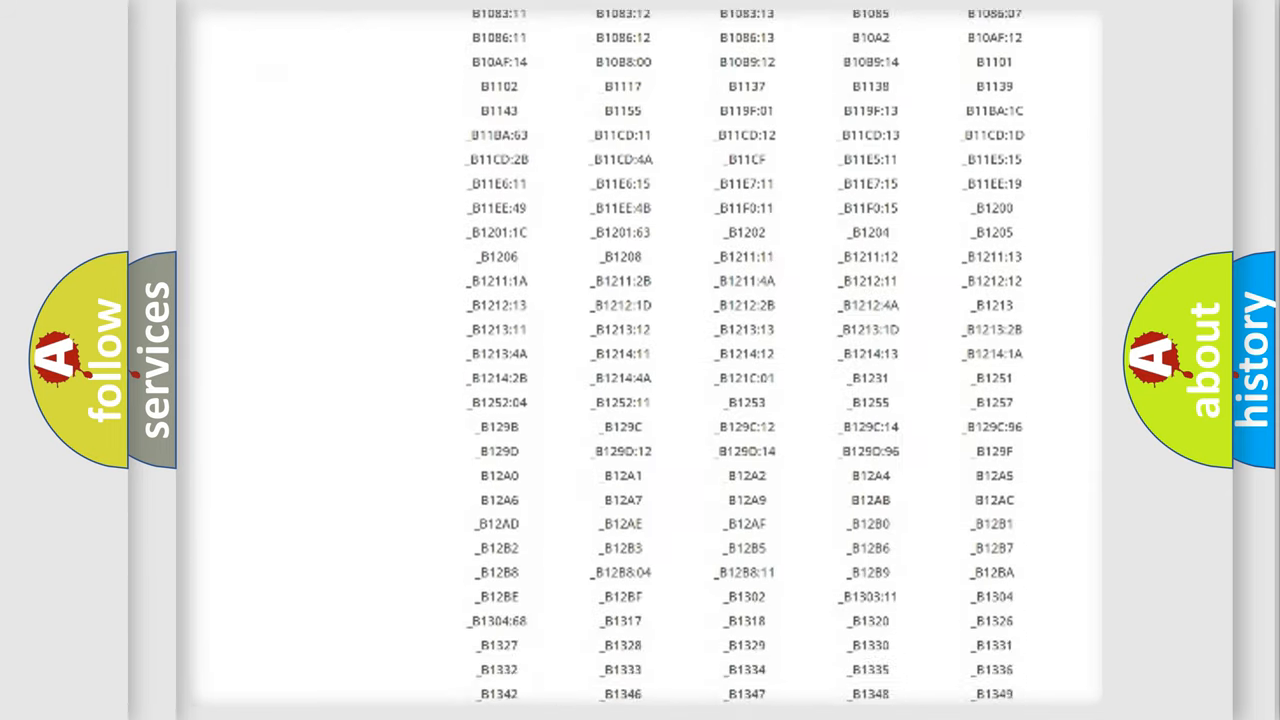
scroll(down, 3)
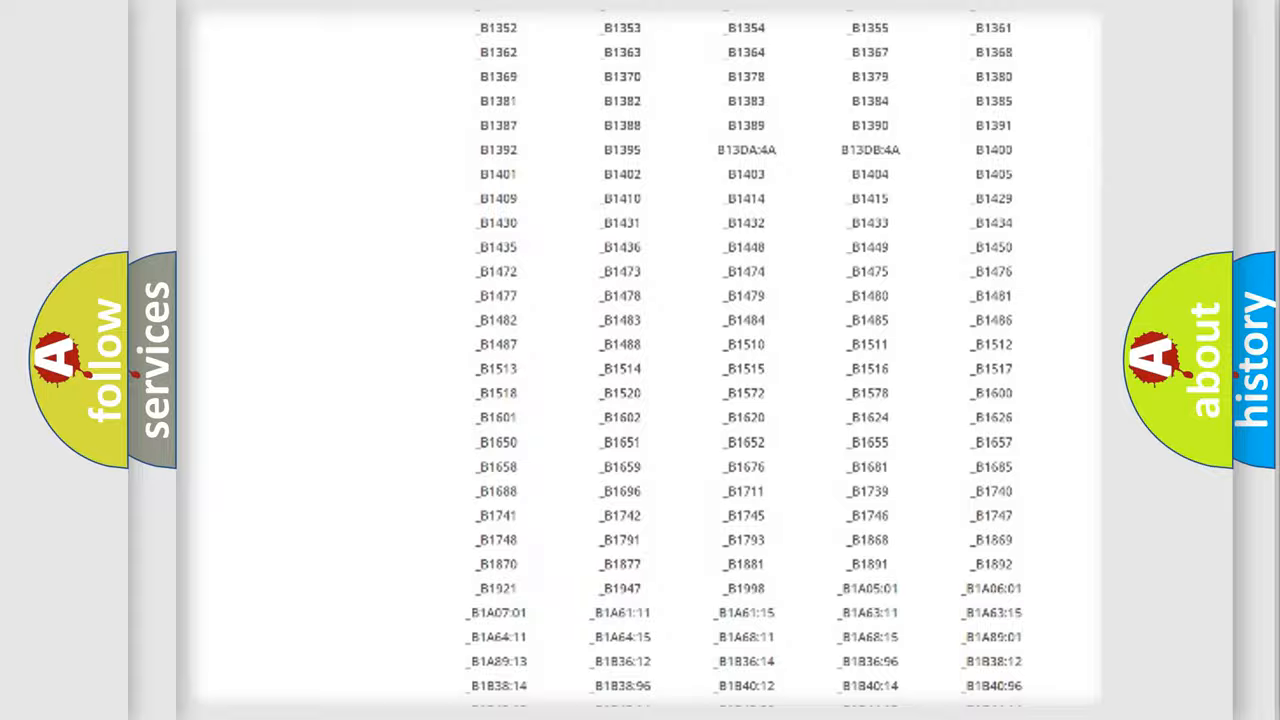